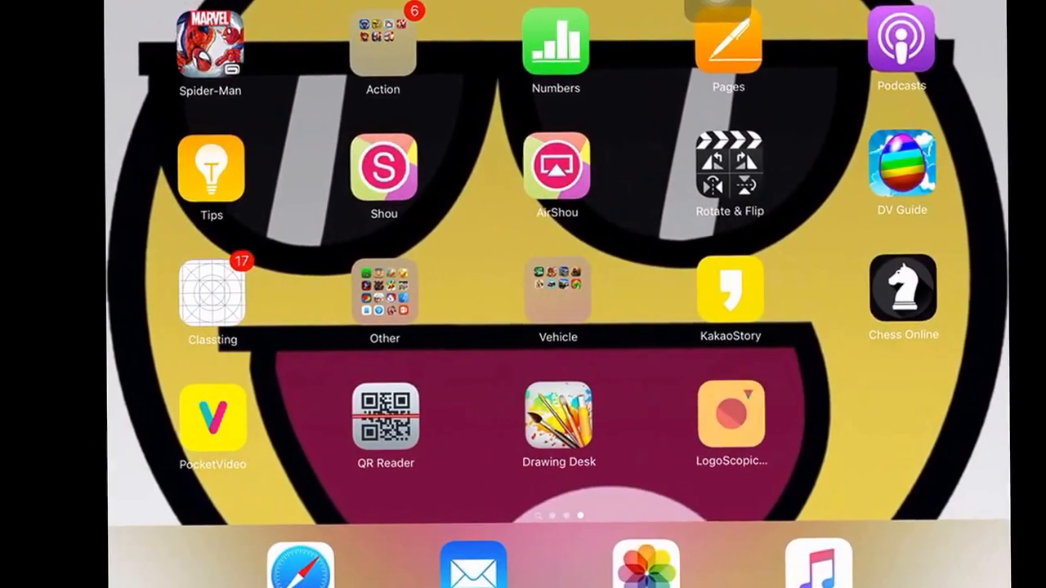
Swipe over to the App Store results showing iExplorer Mobile and similar file apps
scroll("left", 3)
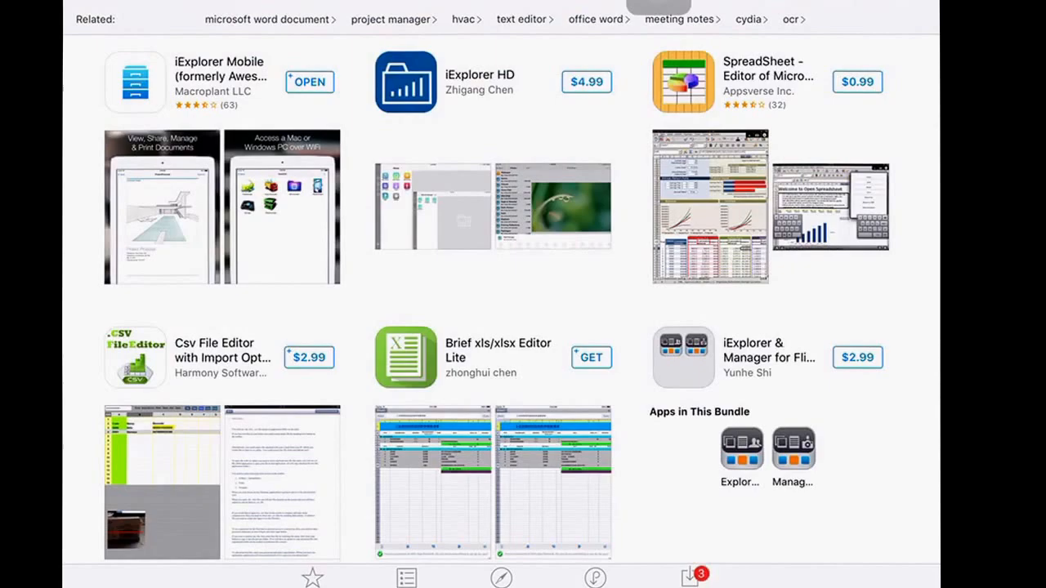
Switch to Safari with a new tab's address bar ready for typing
left_click(135, 82)
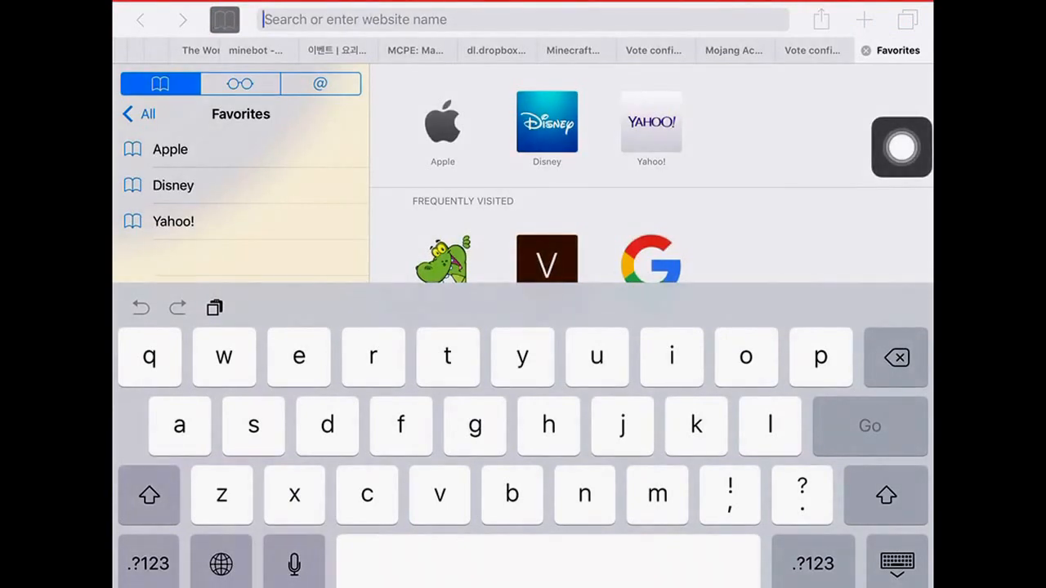
Search the web for 'mcpe maps' and scroll down through the results
type("mcpe maps")
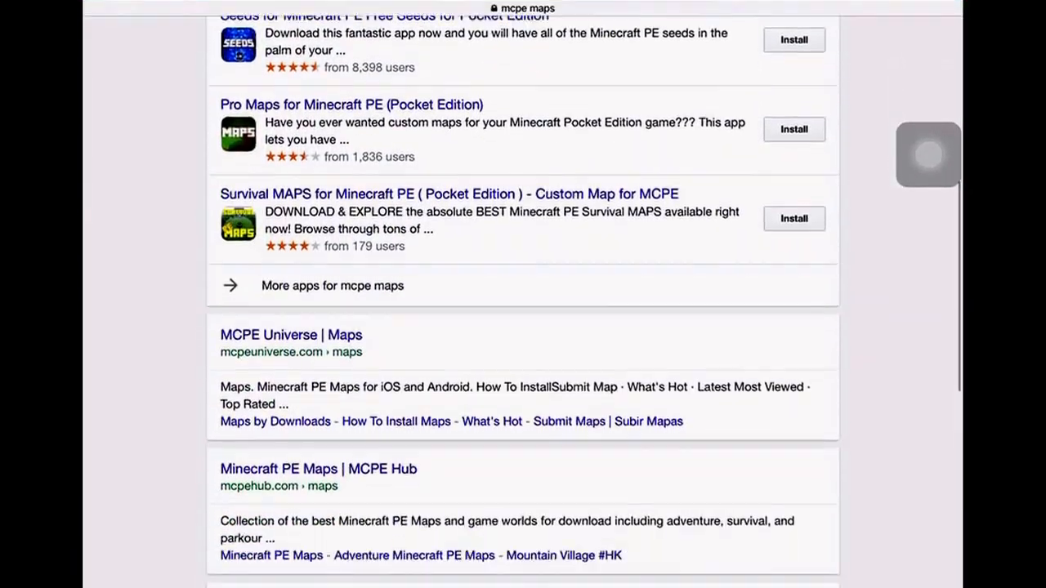
scroll("down", 3)
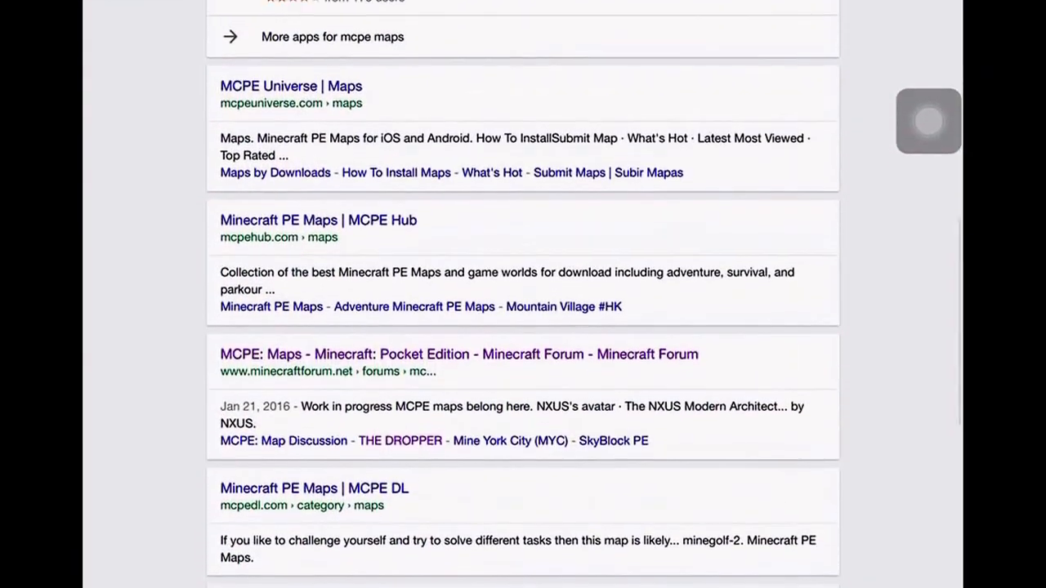
scroll("down", 3)
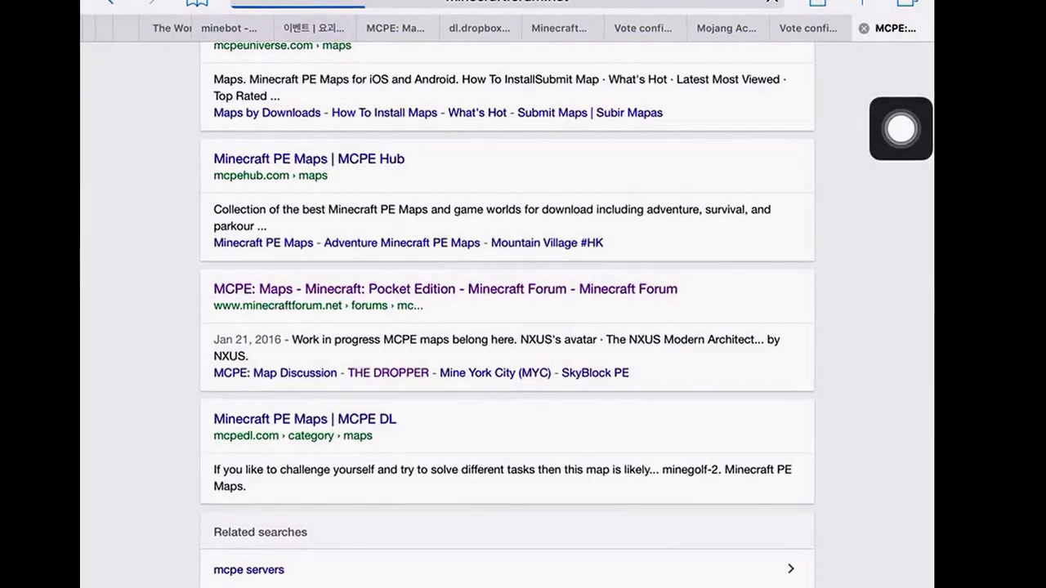
Open the 'MCPE: Maps - Minecraft Forum' board and scroll to 'Dumb Ways To Die!! #1 Map!!!'
left_click(446, 288)
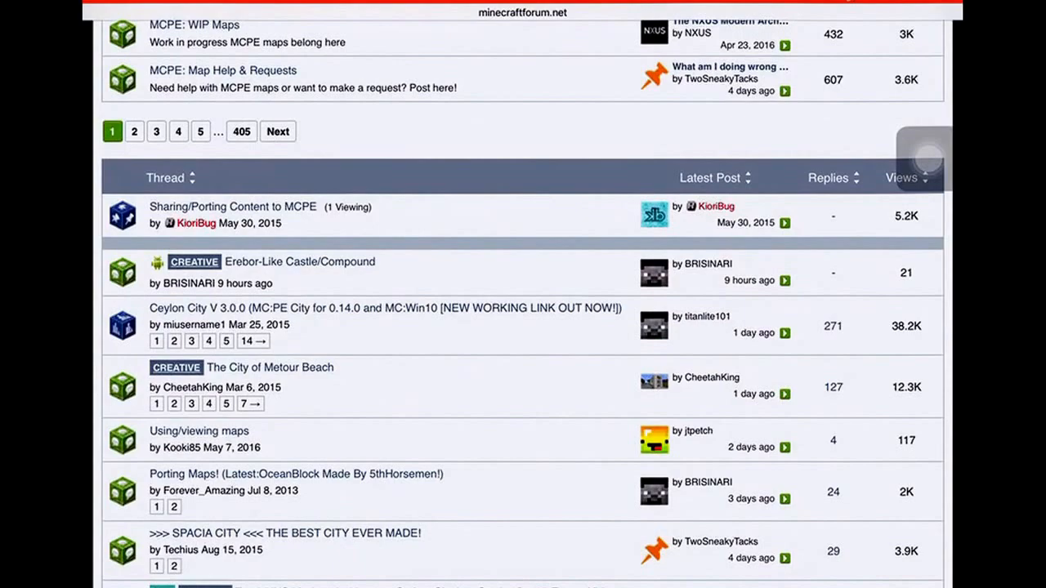
scroll("down", 3)
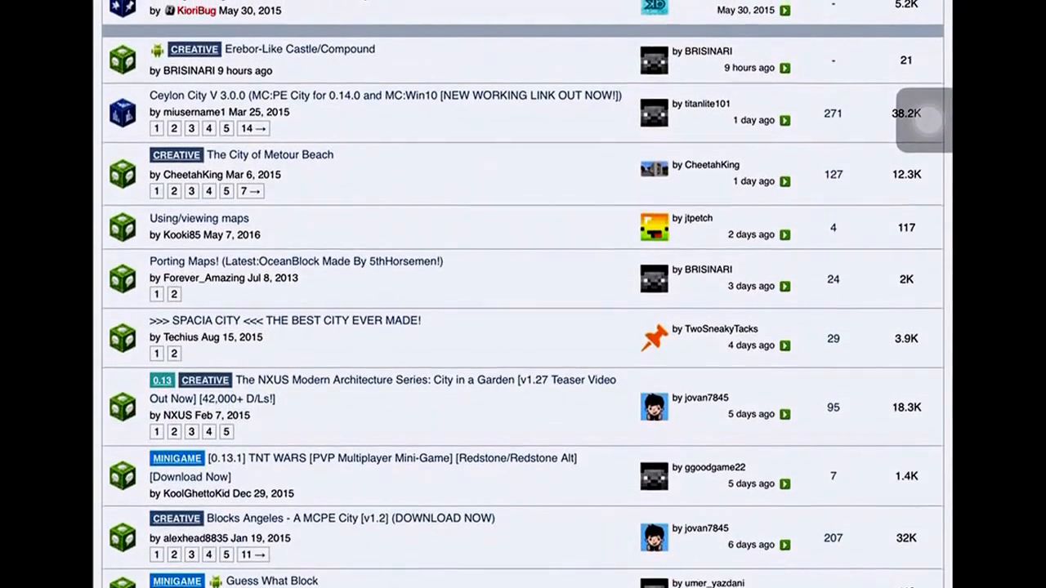
scroll("up", 3)
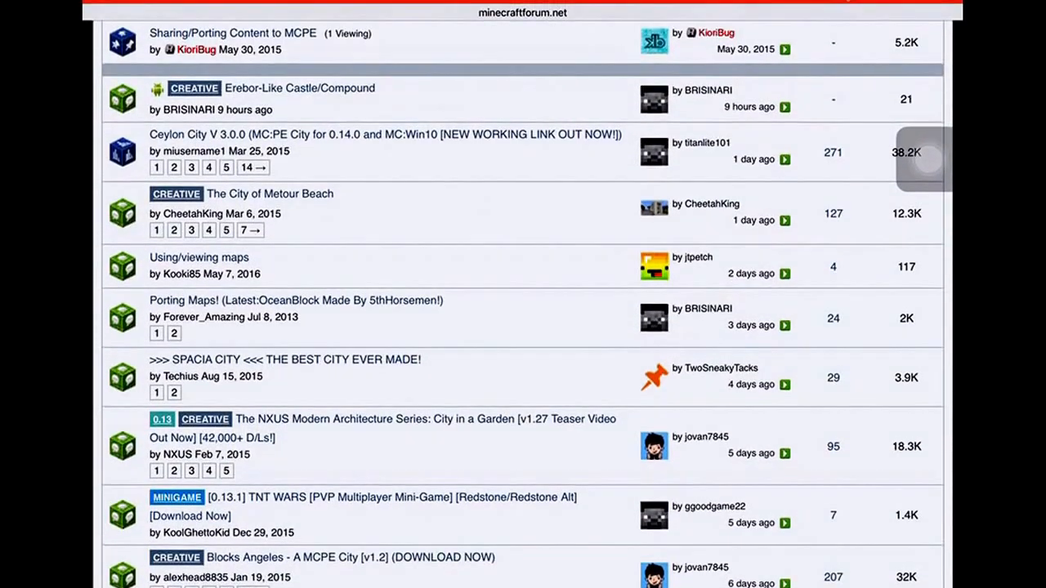
scroll("down", 3)
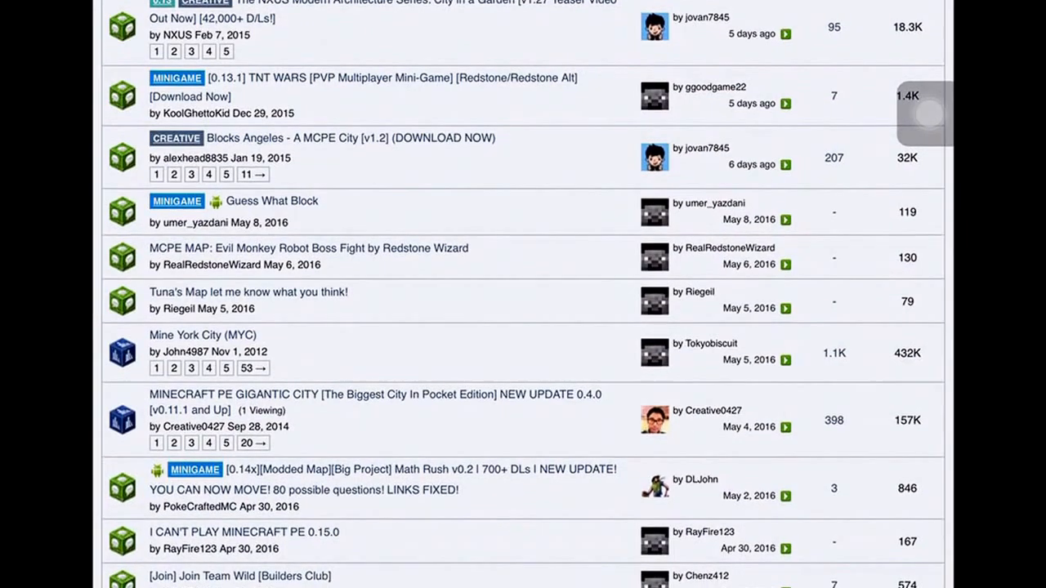
scroll("down", 3)
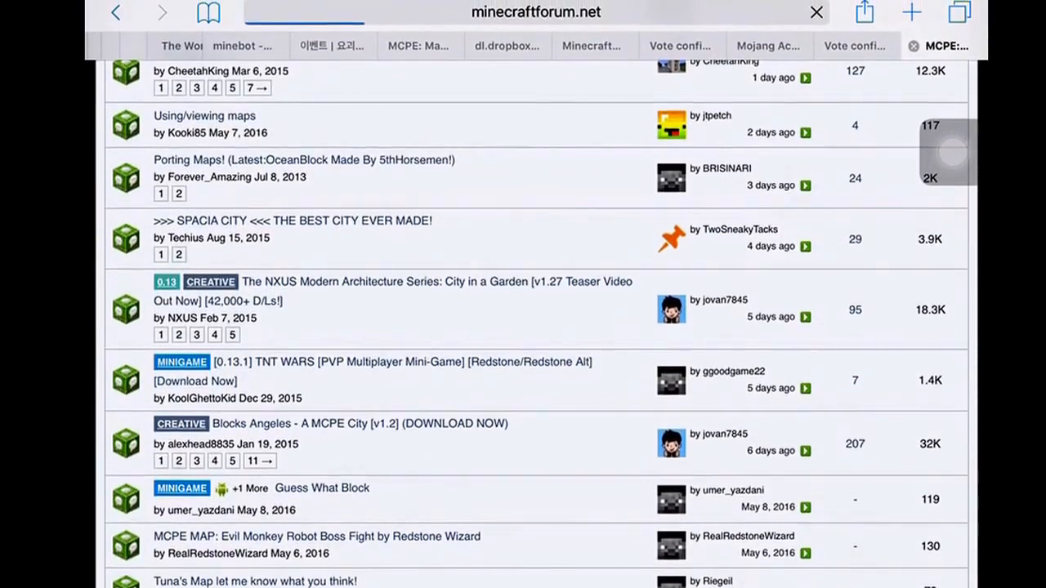
scroll("down", 3)
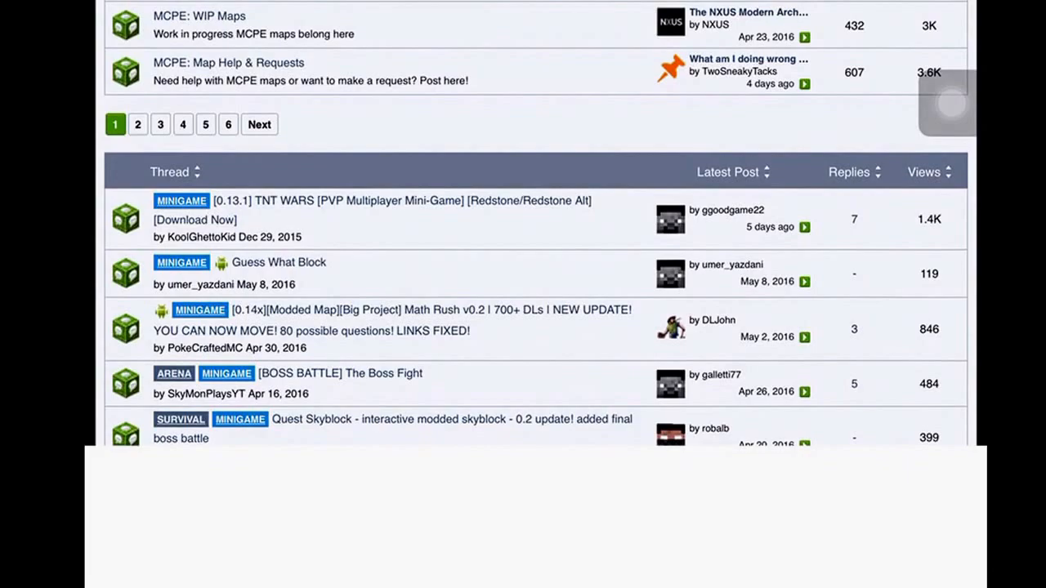
scroll("down", 3)
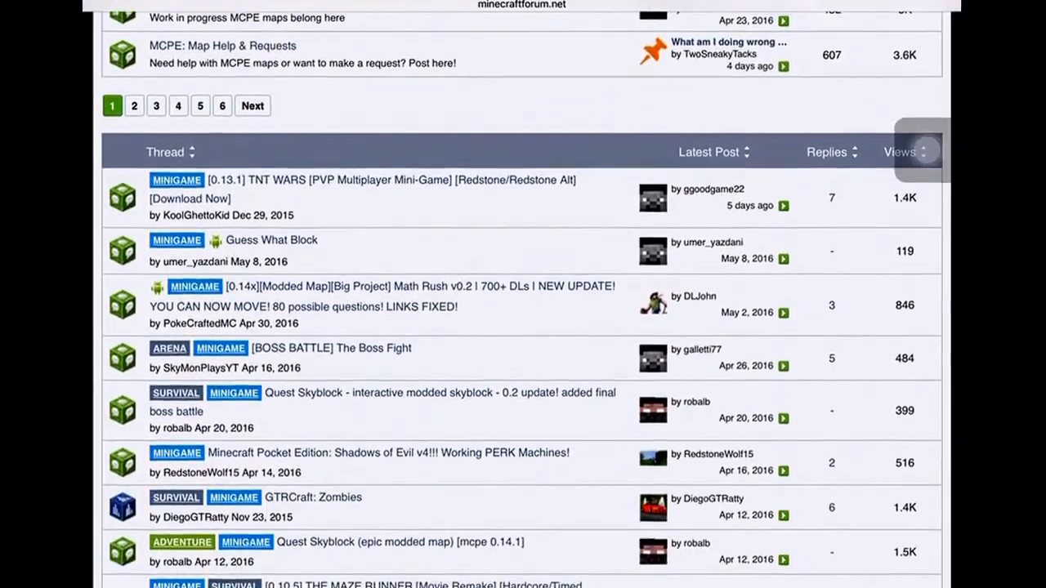
scroll("down", 3)
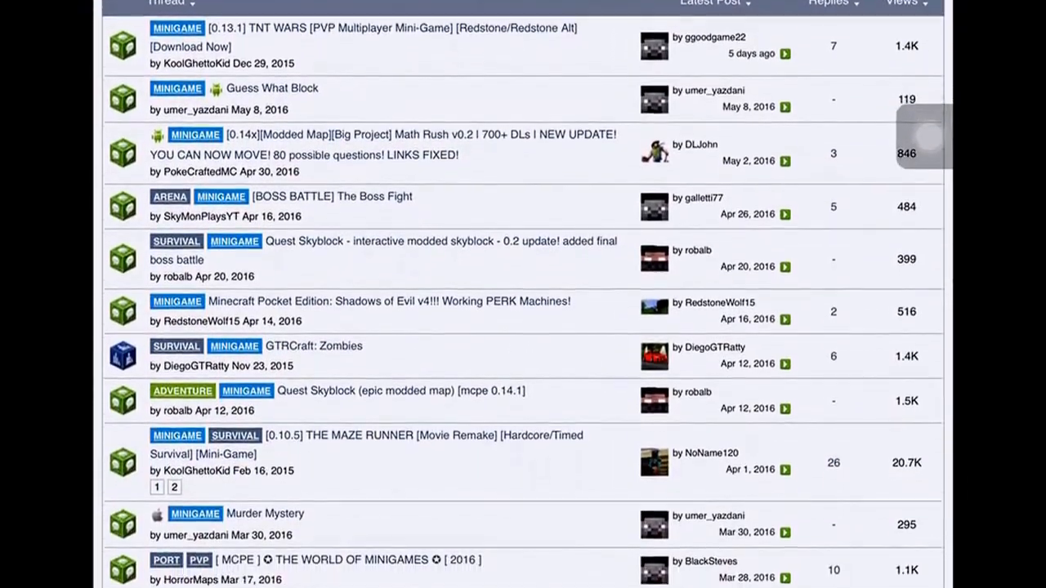
scroll("down", 3)
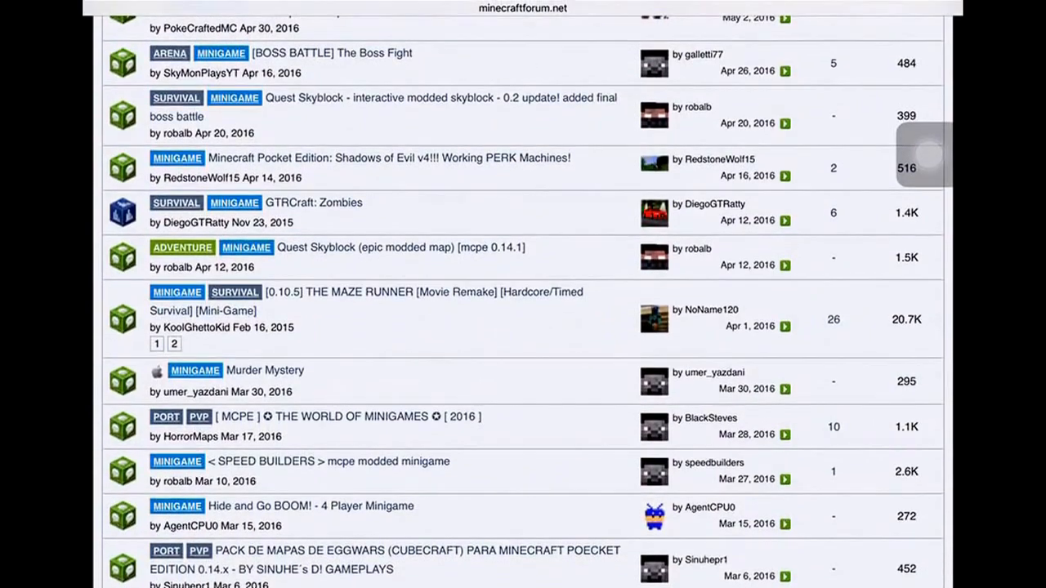
scroll("down", 3)
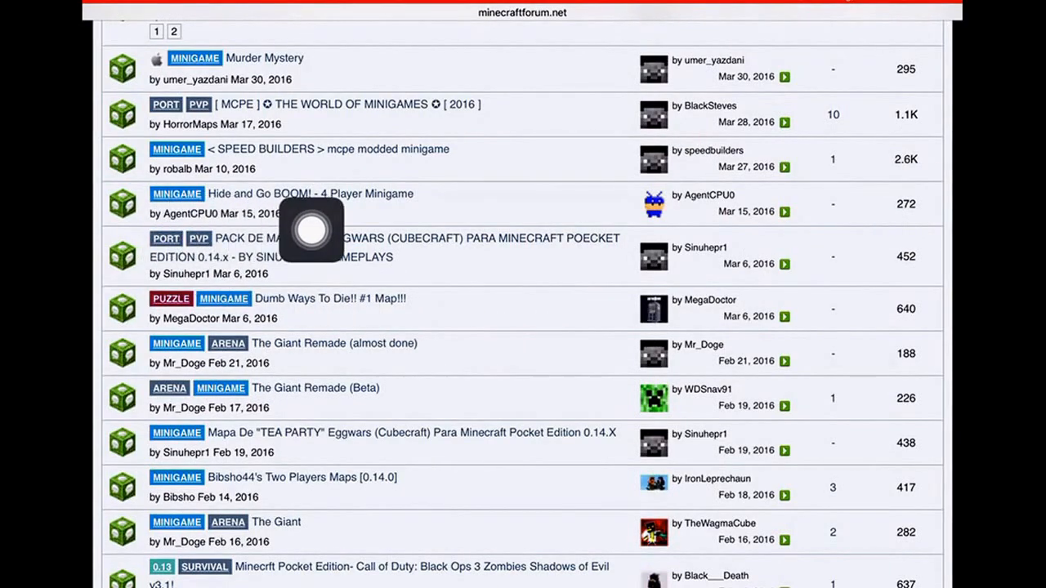
scroll("down", 3)
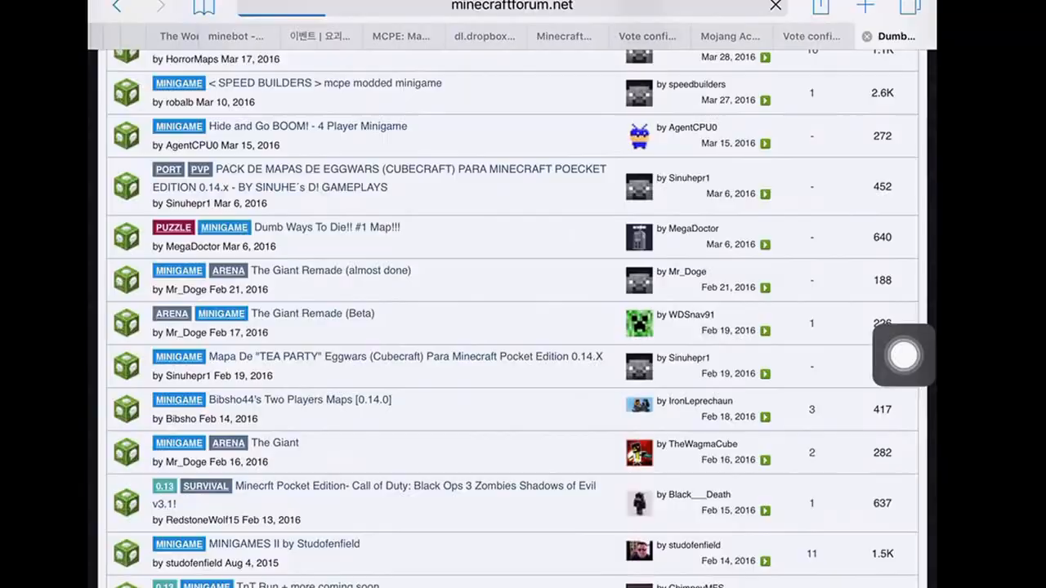
Direct-download DumbWayToDie!!!.zip from the Dumb Ways To Die thread's Dropbox link
left_click(326, 227)
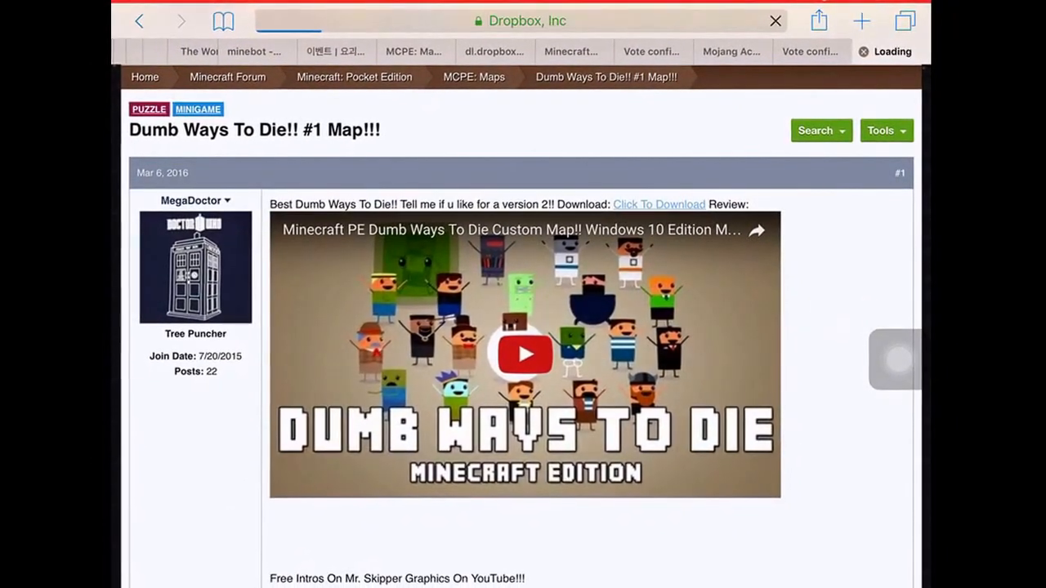
left_click(659, 203)
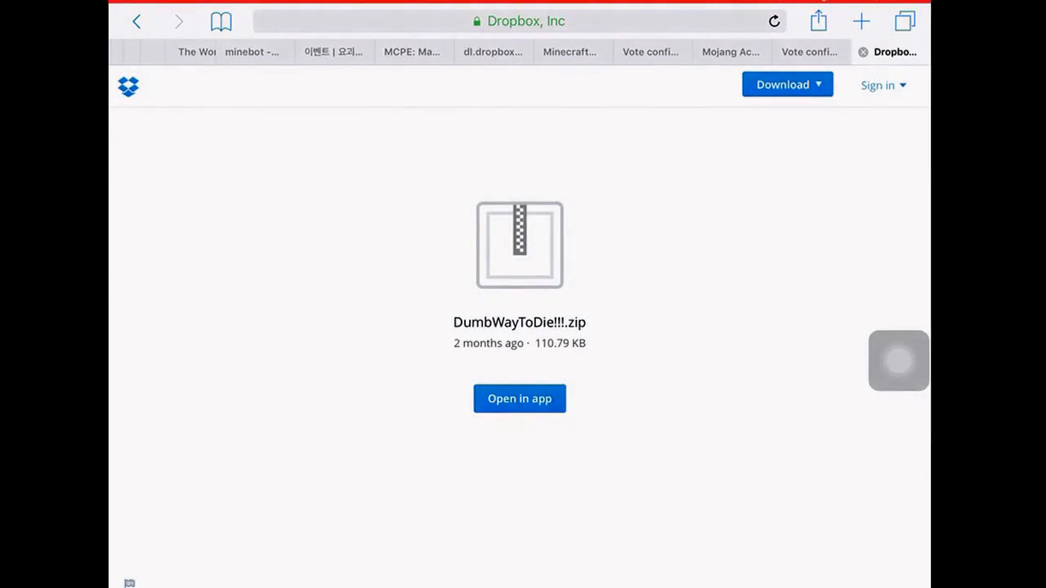
left_click(782, 84)
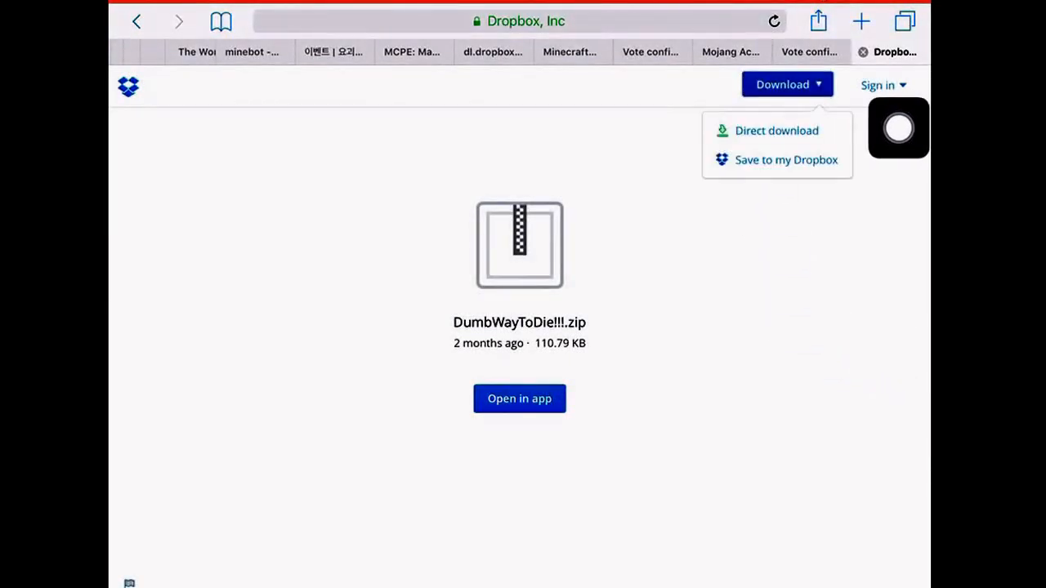
left_click(777, 131)
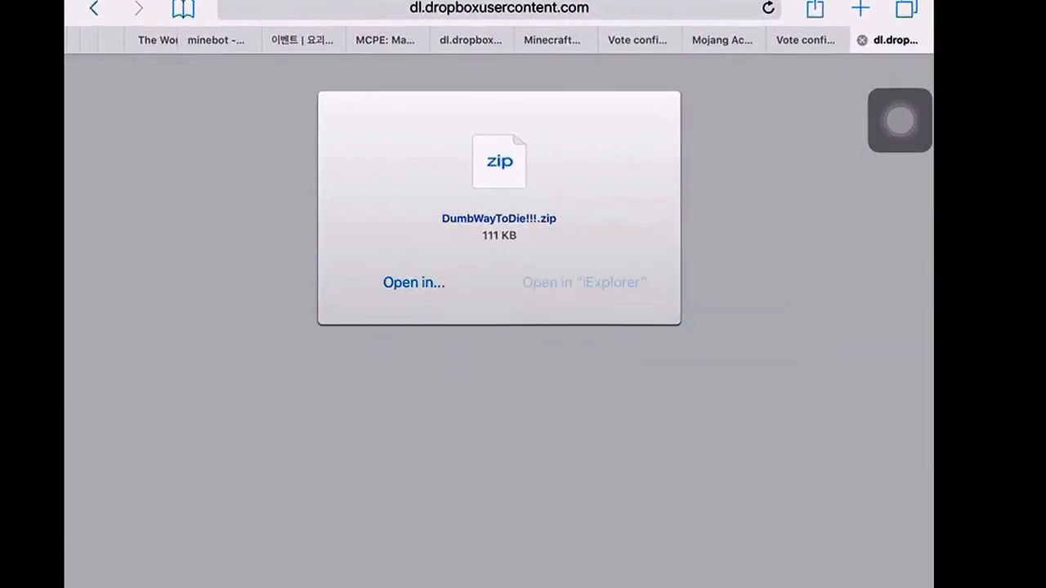
Send the downloaded 111 KB map zip to iExplorer via 'Open in...', then go Home
left_click(413, 282)
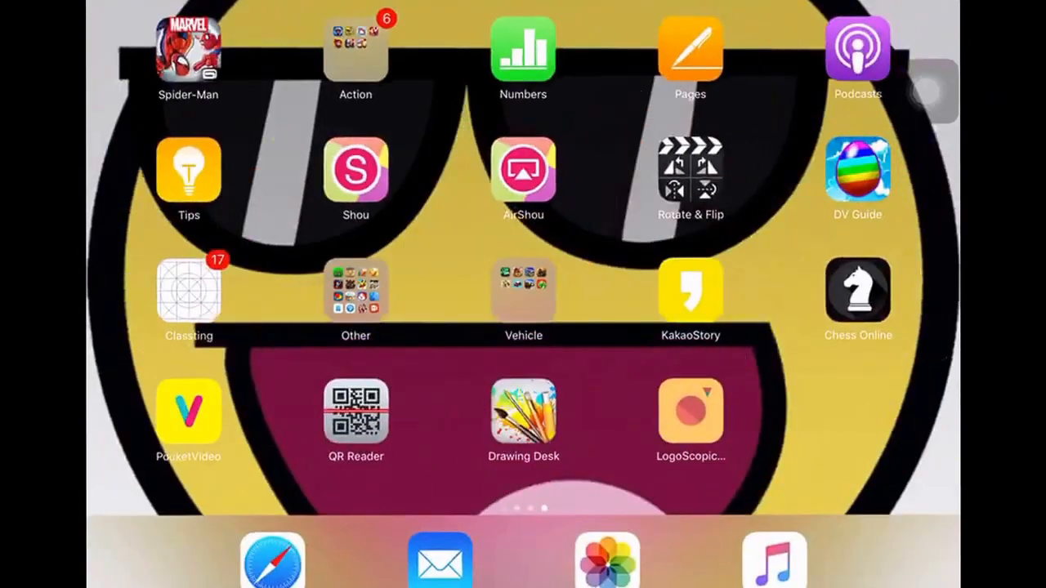
Open the Camera from the second home page and point it at the PC running iFunBox
scroll("left", 3)
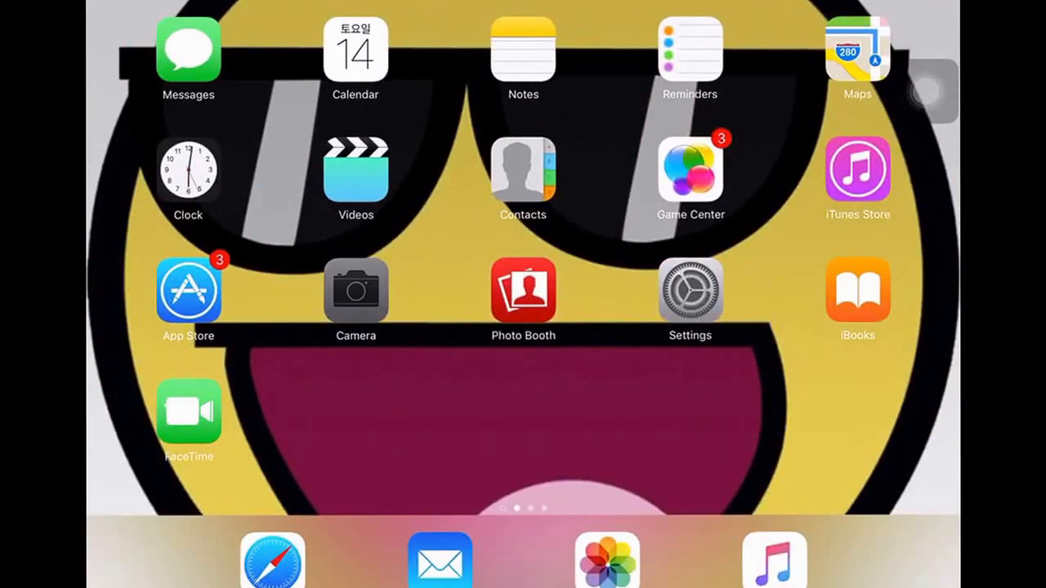
left_click(355, 290)
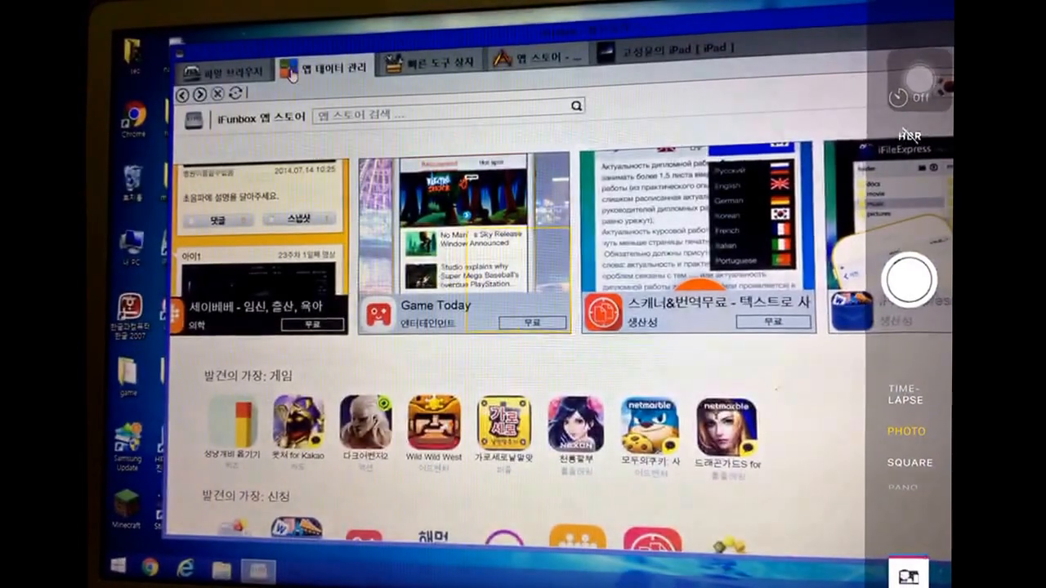
Copy the map from iExplorer's sandbox into Minecraft PE's worlds, then open Play
left_click(327, 67)
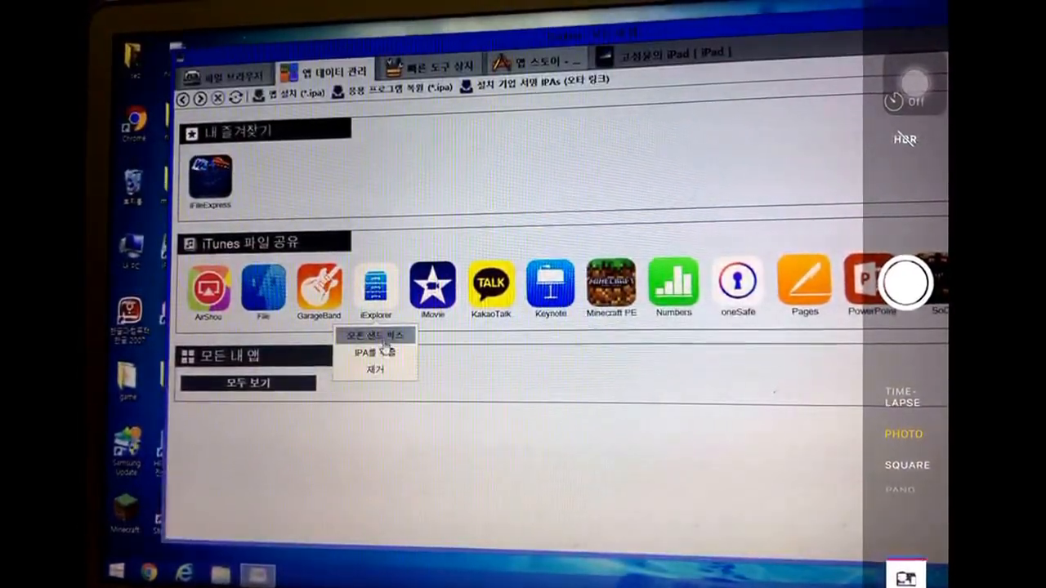
left_click(373, 335)
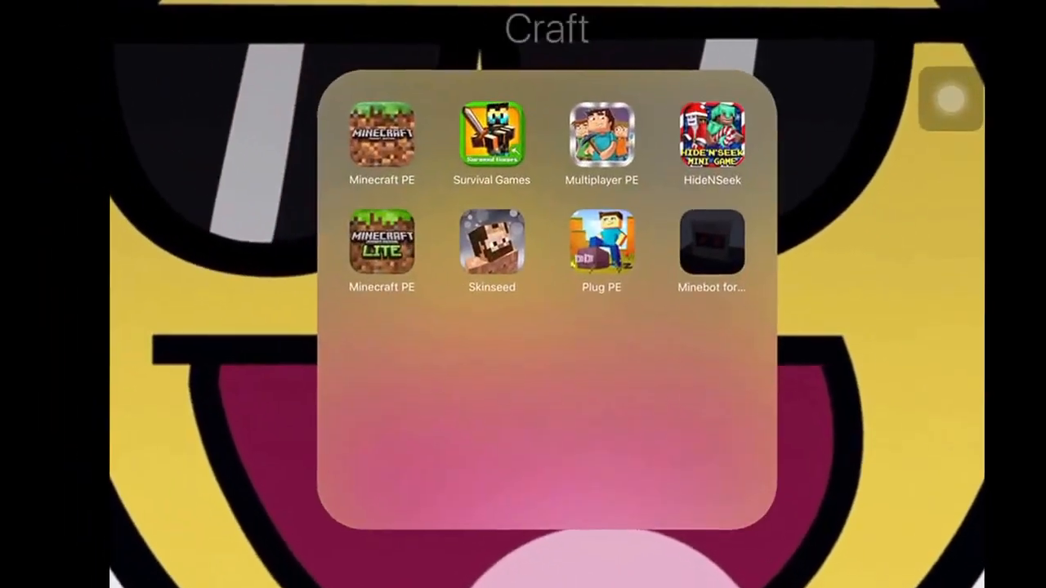
left_click(381, 135)
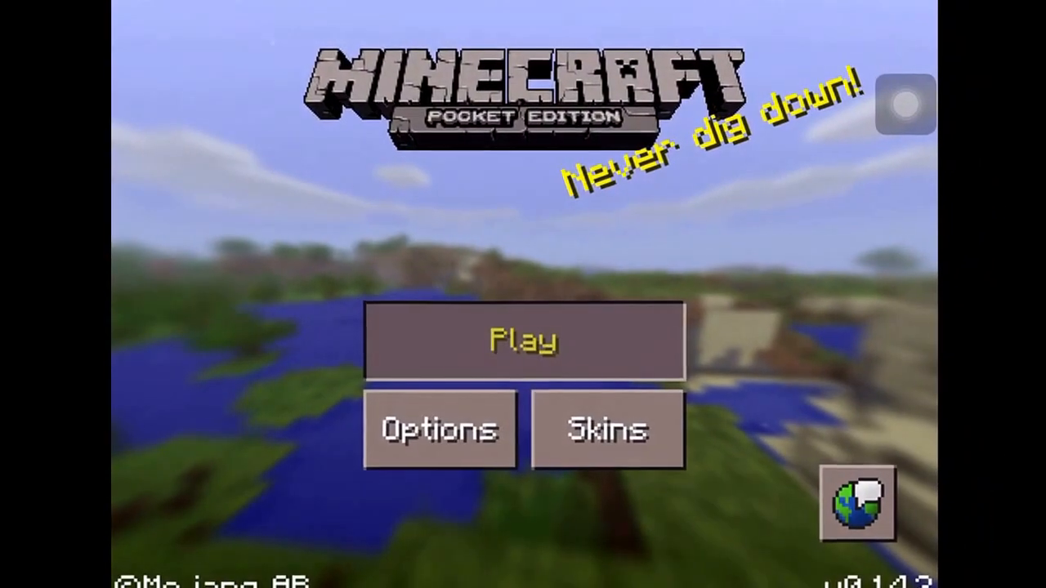
left_click(522, 340)
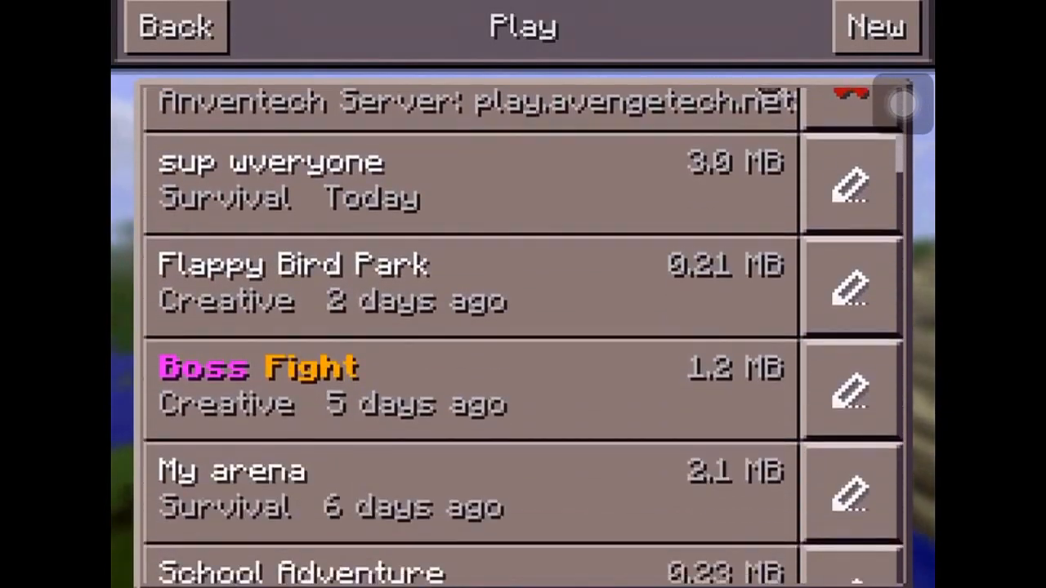
scroll("down", 3)
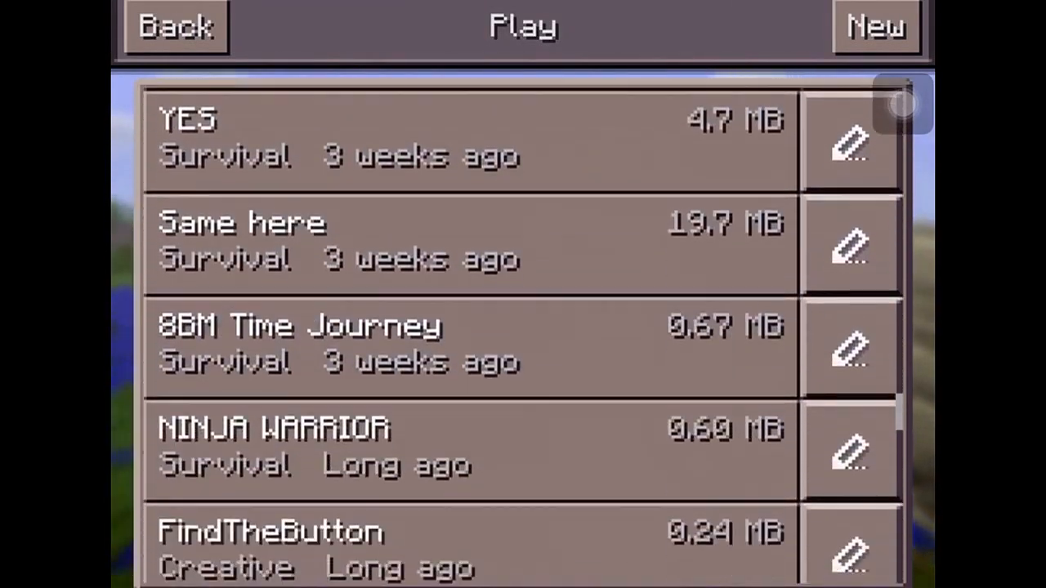
scroll("down", 3)
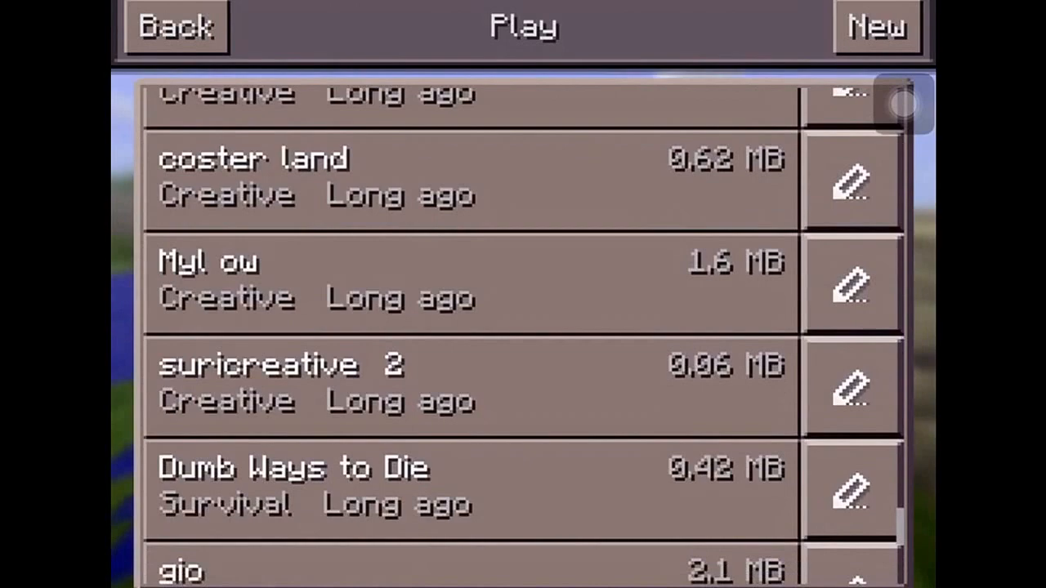
scroll("down", 3)
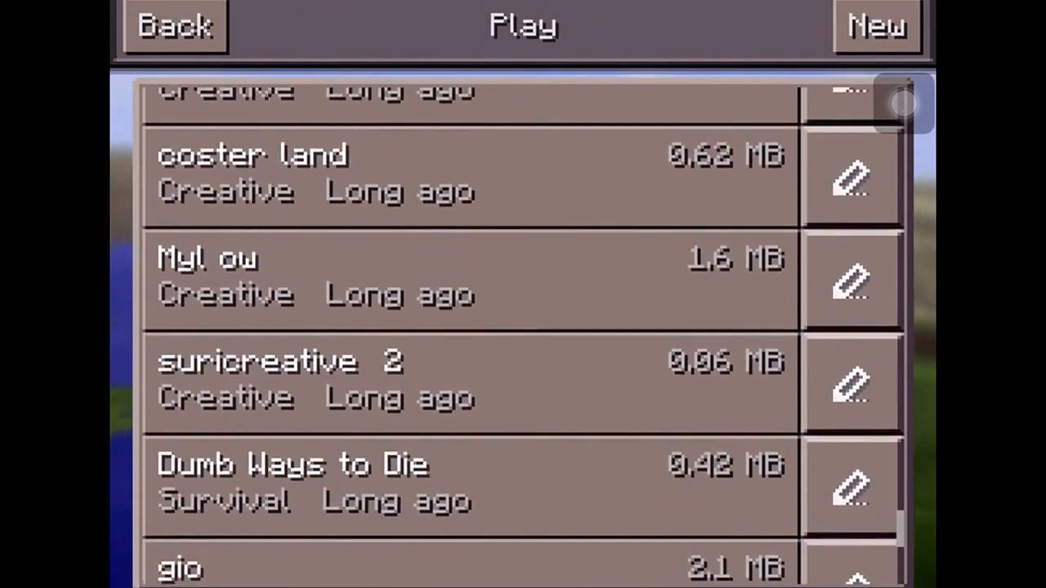
scroll("down", 3)
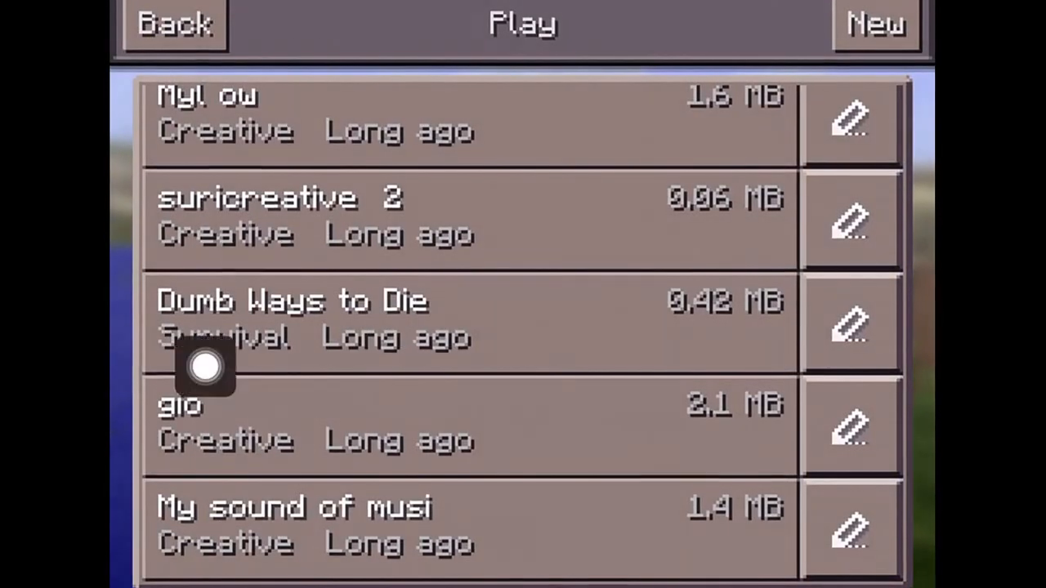